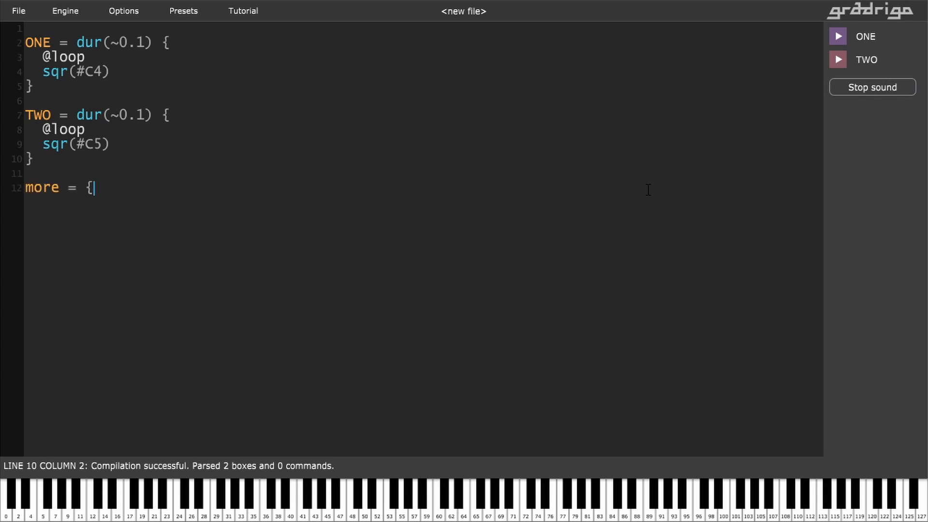
Step: Complete the 'more' box body with the sequence ONE TWO ONE TWO
{"action": "type", "text": "ONE TWO ONE TWO }"}
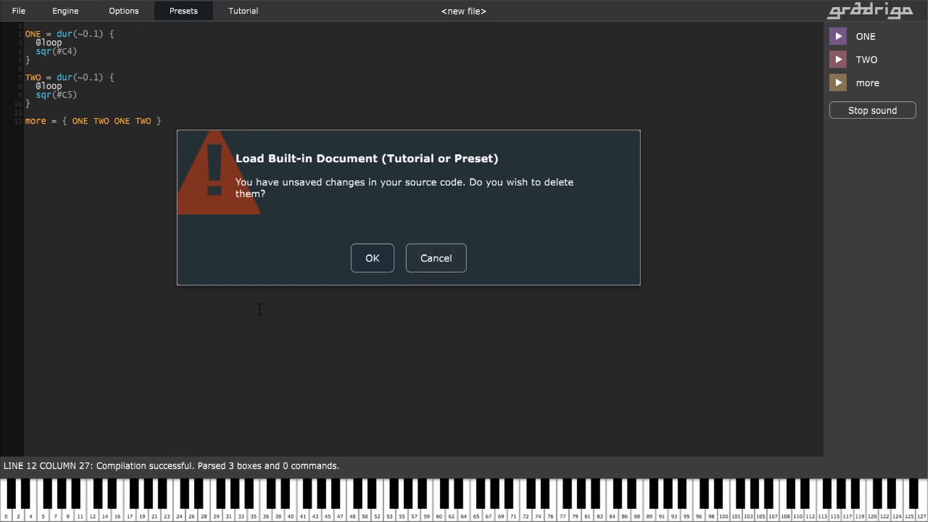
Step: Confirm discarding unsaved changes to load the built-in preset document
{"action": "left_click", "coordinate": [371, 258]}
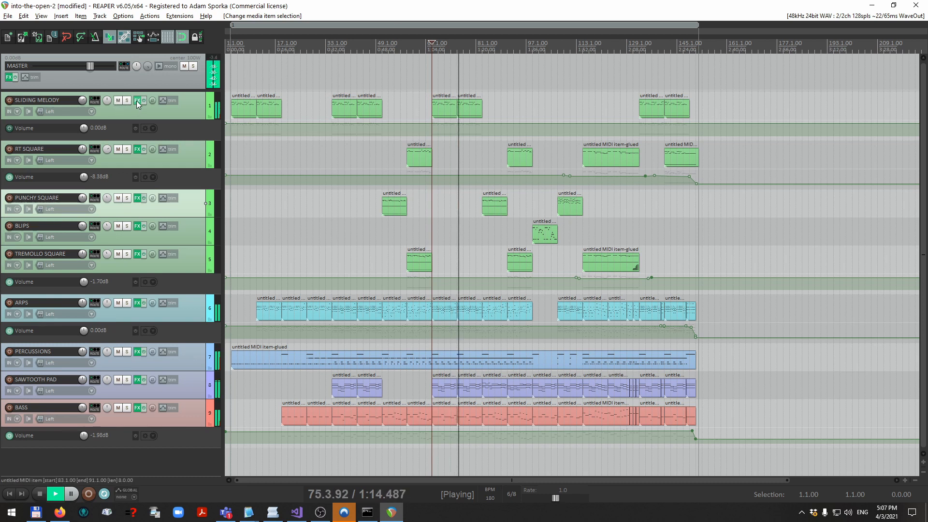
Step: Show the Gradrigo VST on the SLIDING MELODY track and trigger the paddle_bounce sound
{"action": "left_click", "coordinate": [139, 100]}
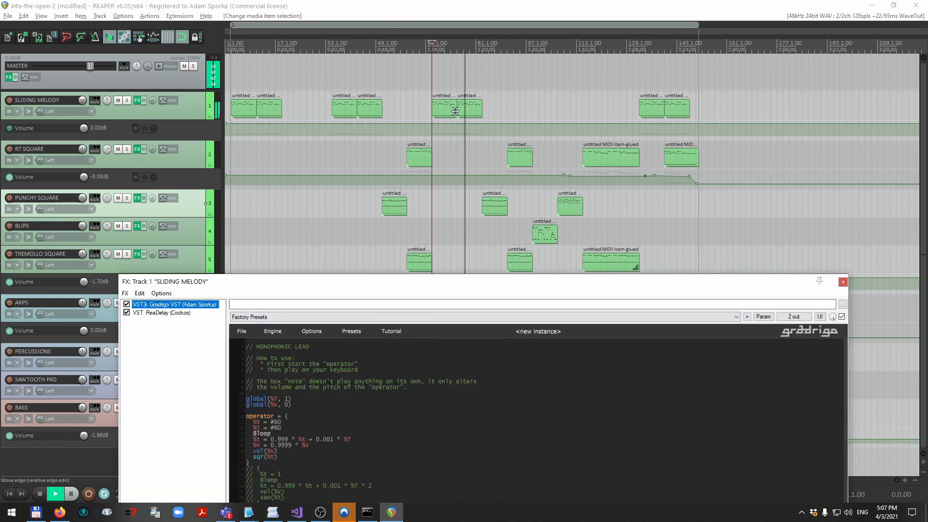
{"action": "double_click", "coordinate": [456, 108]}
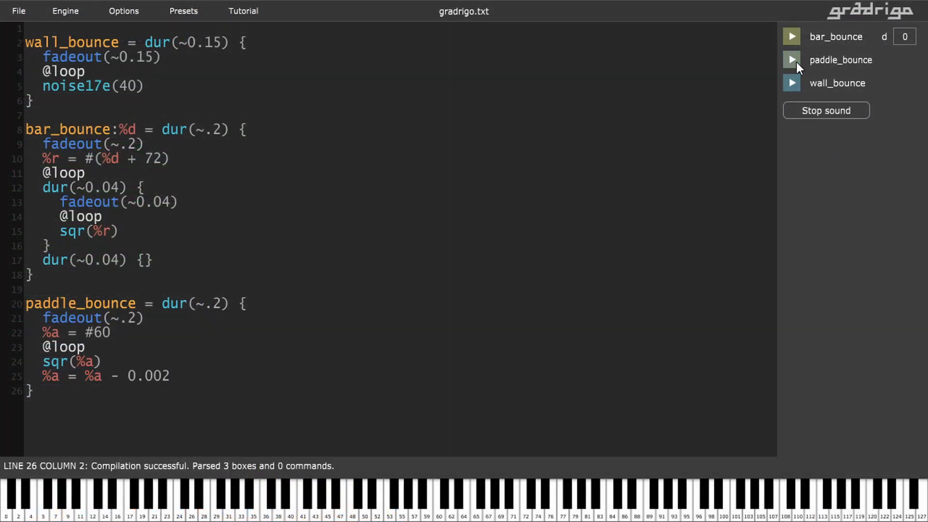
{"action": "left_click", "coordinate": [791, 59]}
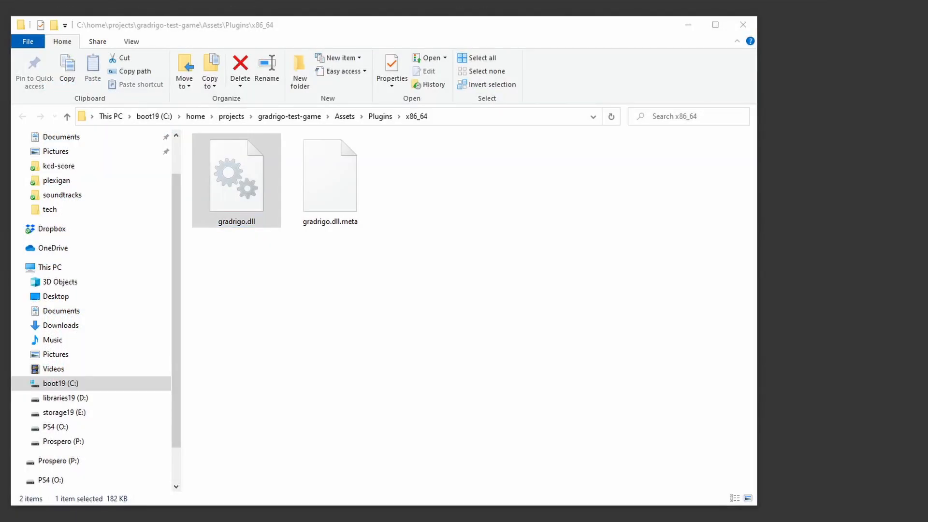
Step: Browse into the test game's Assets\Plugins\x86_64 folder containing gradrigo.dll
{"action": "double_click", "coordinate": [235, 172]}
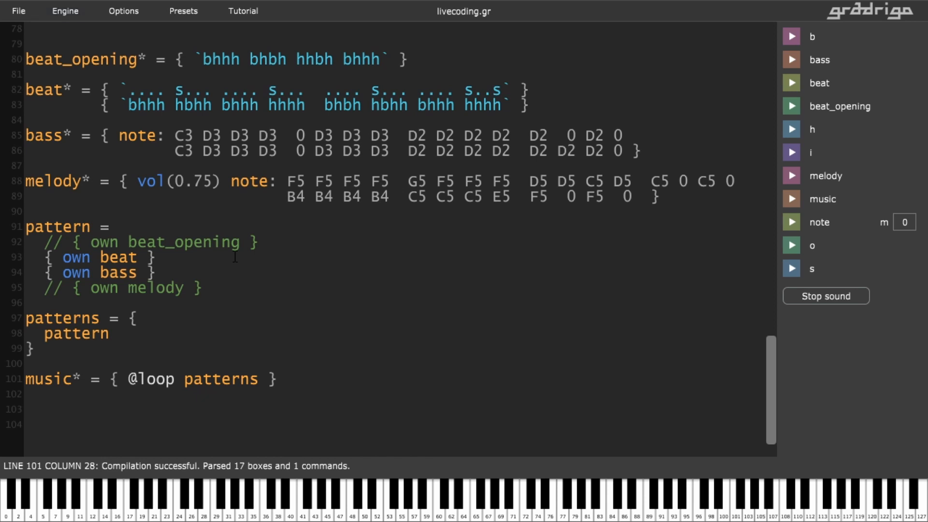
Step: Remove the '//' from the own melody line so it plays with beat and bass
{"action": "left_click", "coordinate": [42, 287]}
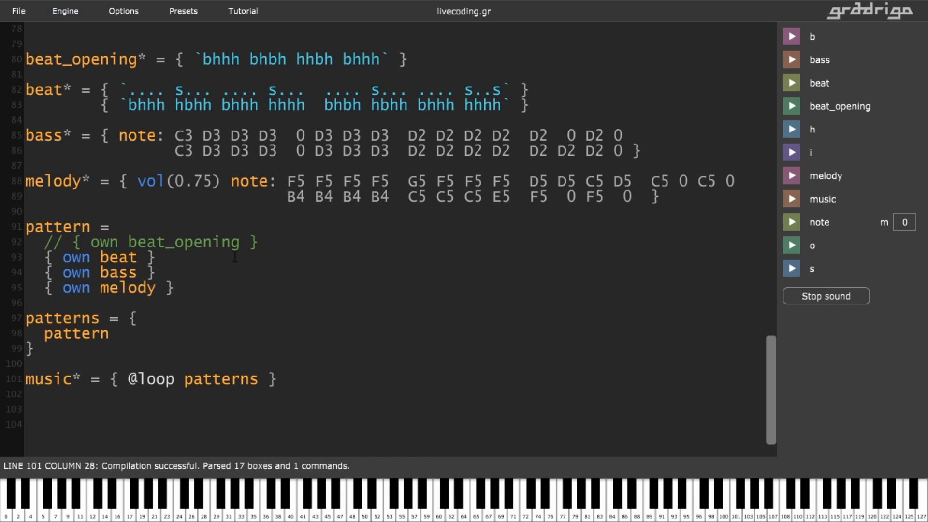
{"action": "type", "text": "T"}
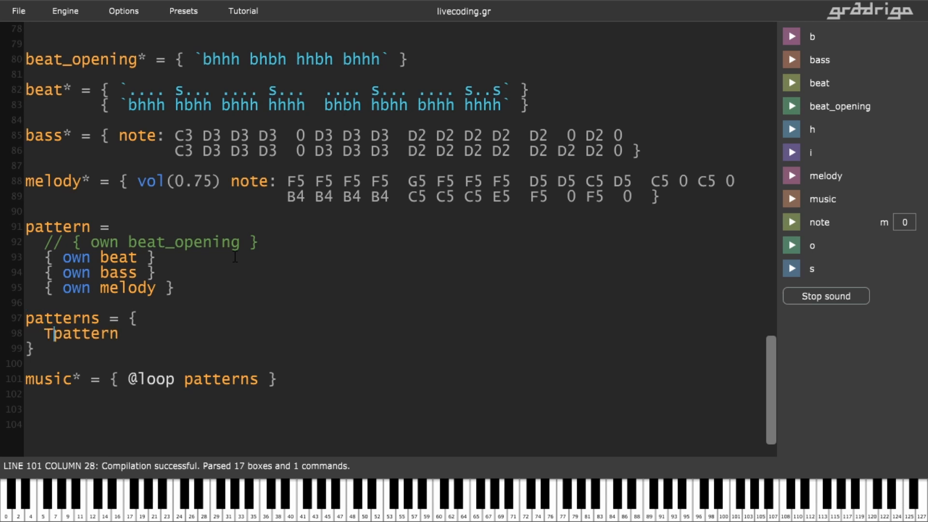